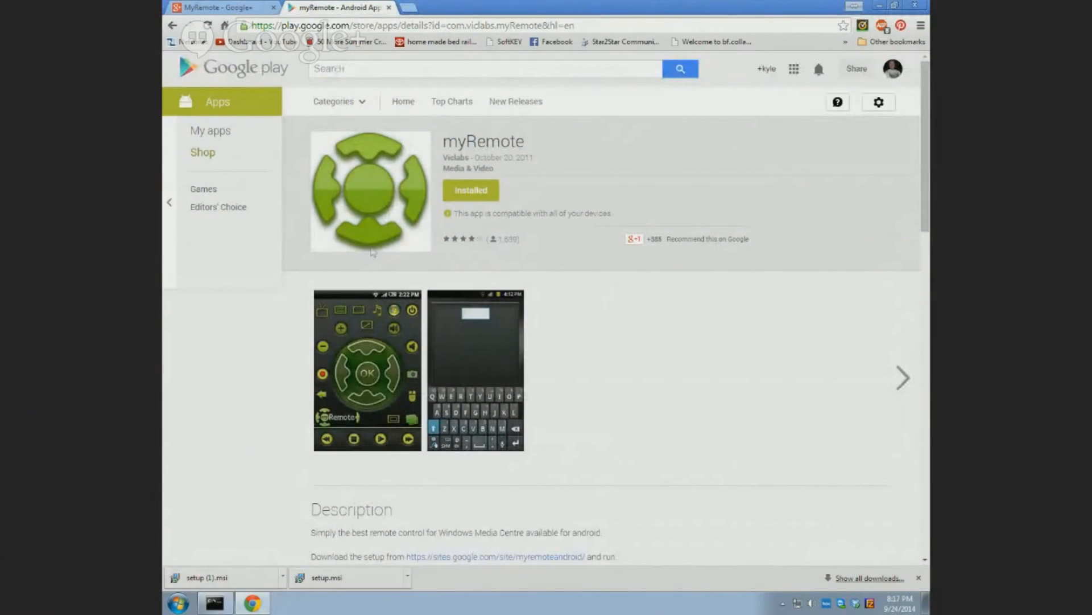
mouse_move(289, 77)
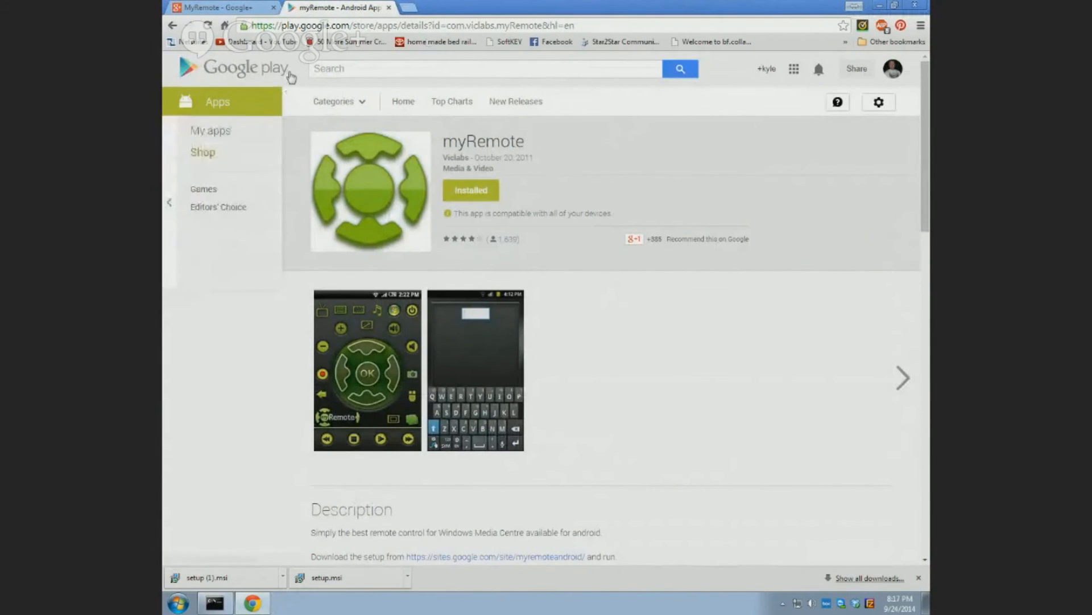
- Install myRemote on the Motorola Xoom and highlight the description's Windows setup download line
double_click(472, 141)
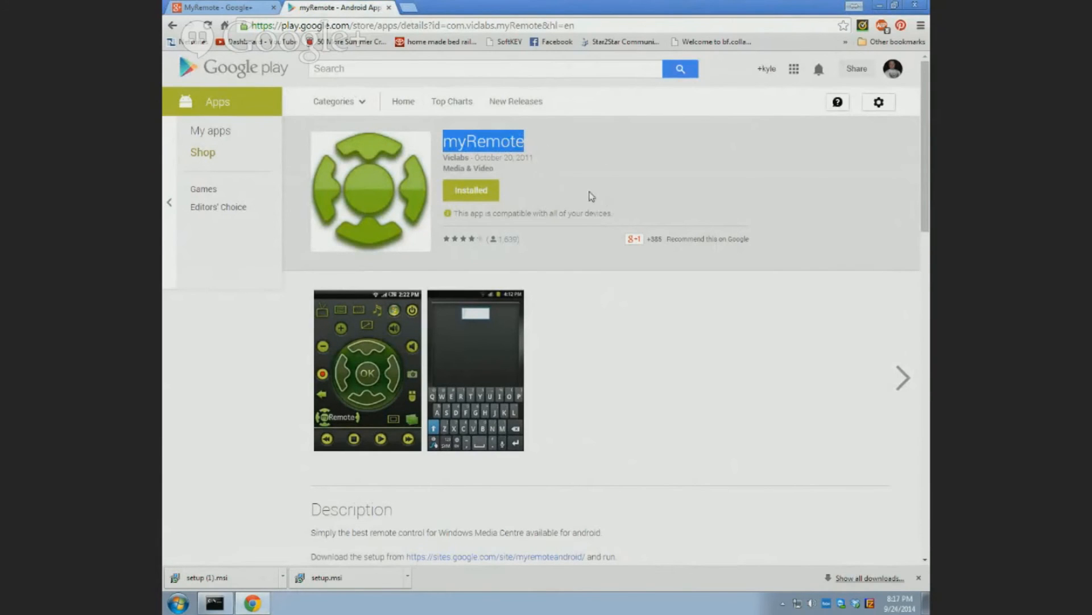
mouse_move(628, 311)
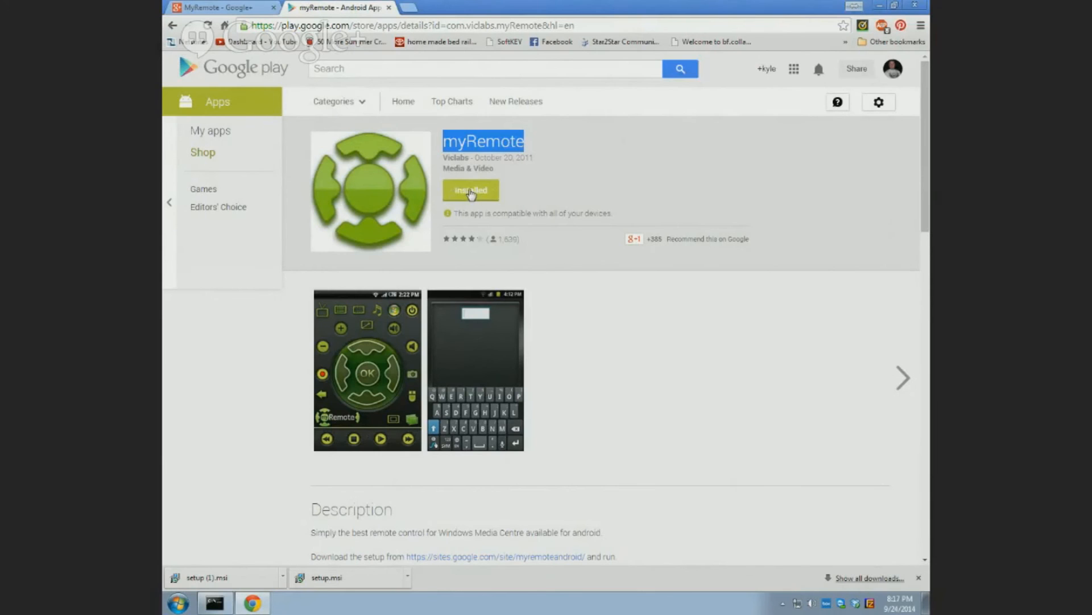
click(471, 189)
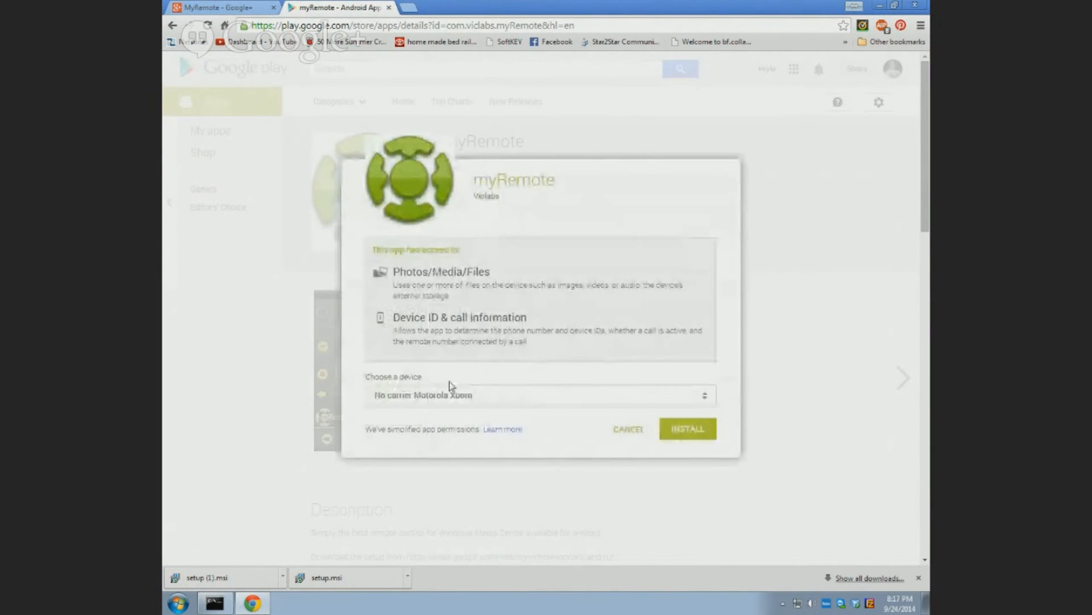
click(686, 429)
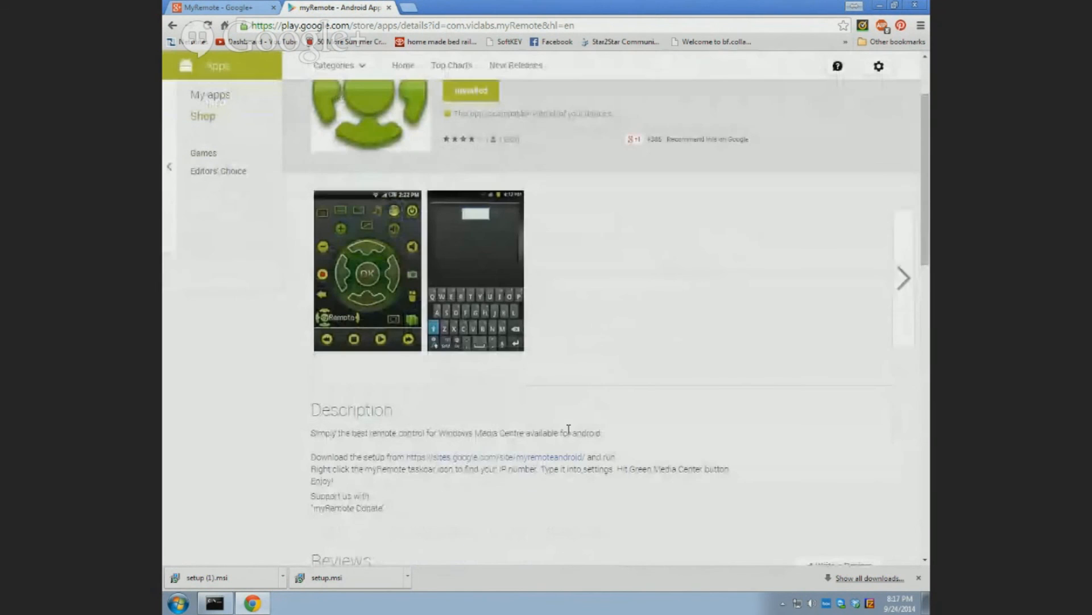
double_click(380, 456)
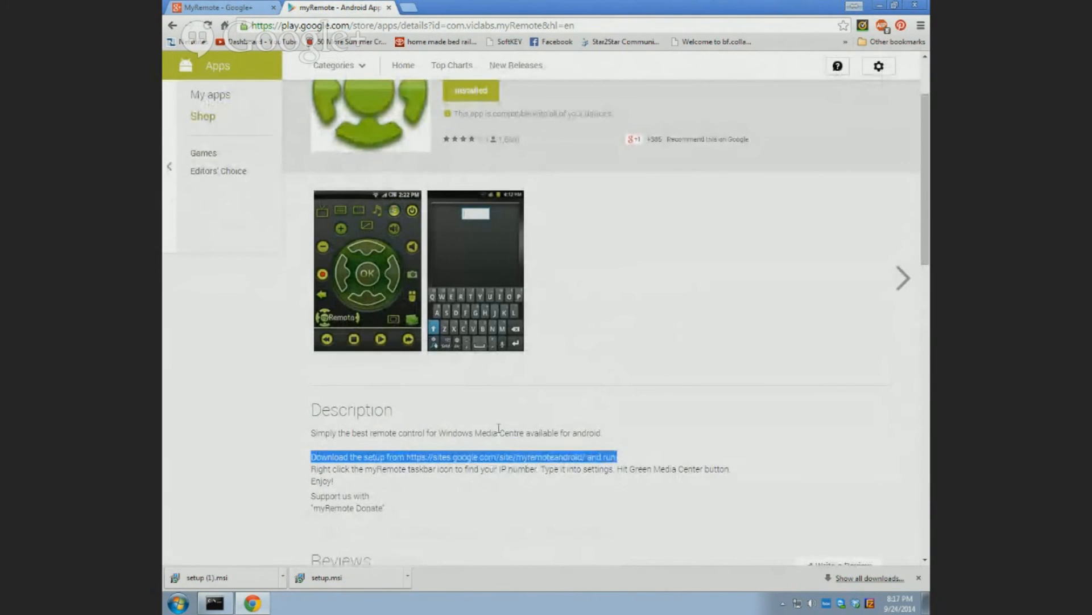
mouse_move(451, 462)
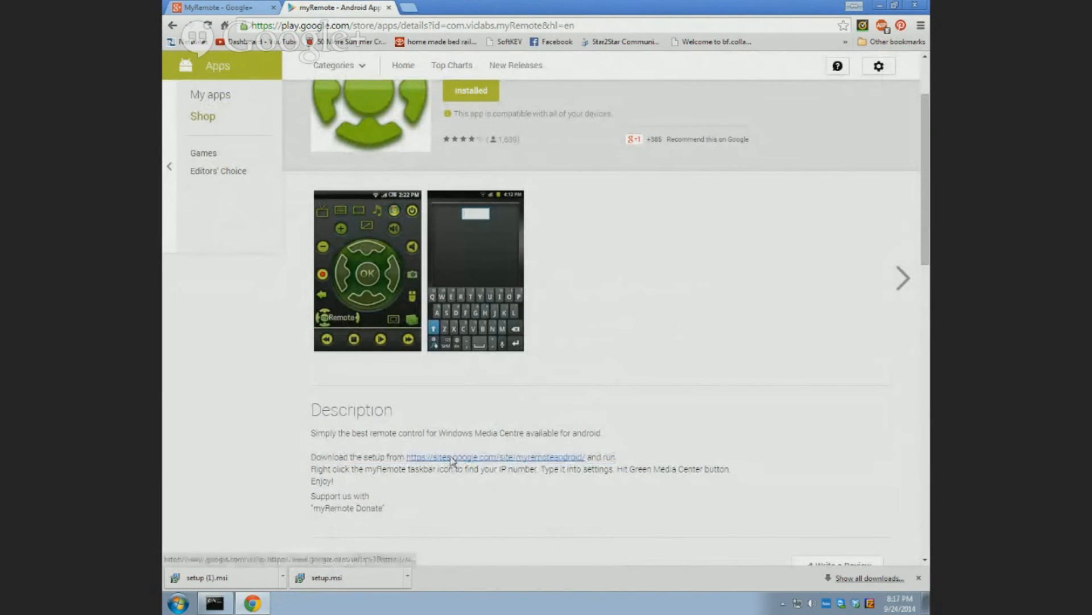
- Go to the myRemote Google Sites page and download setup.msi via Go Now
click(496, 457)
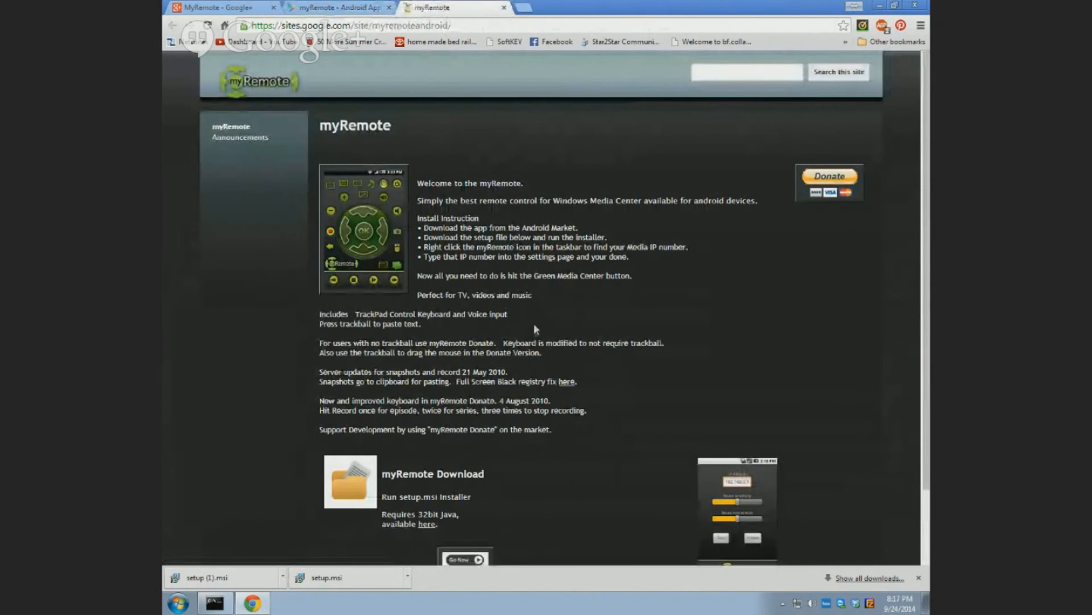
scroll(down, 3)
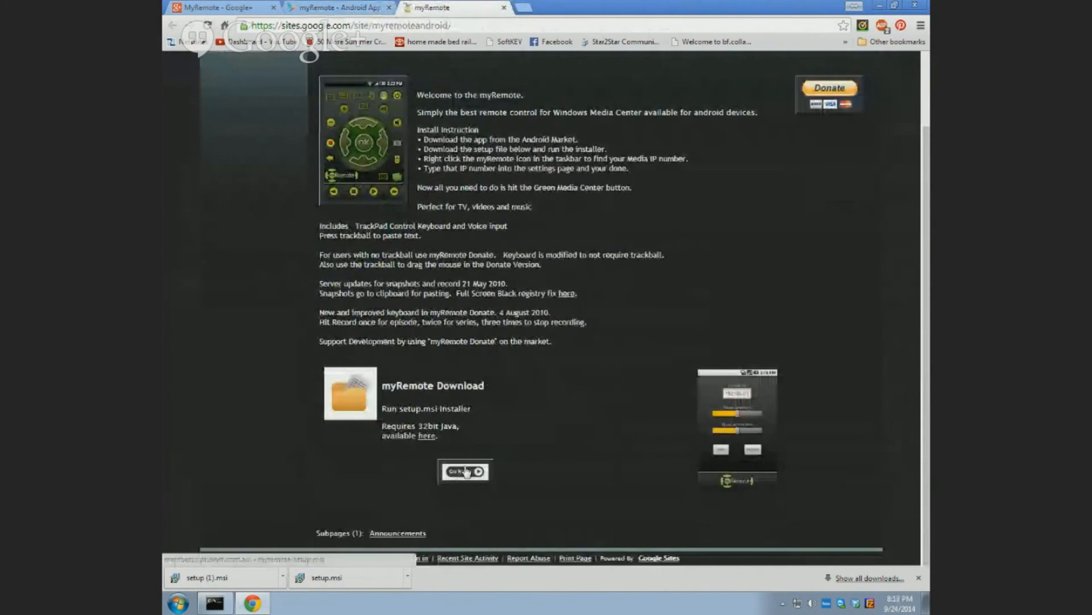
click(464, 472)
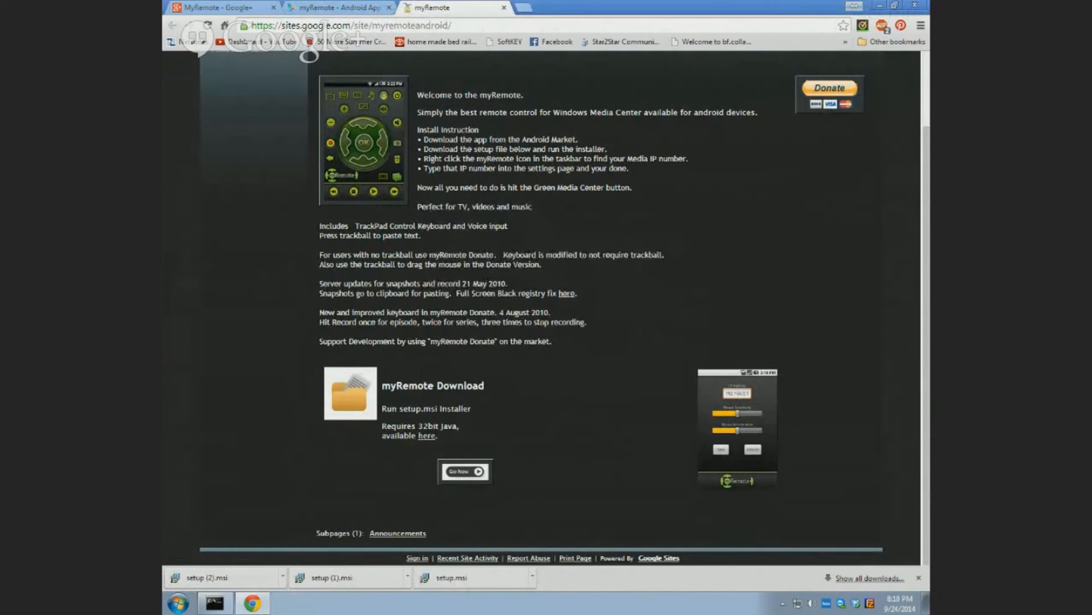
- Run setup.msi and continue with D:\myRemote\ as the installation folder
click(451, 577)
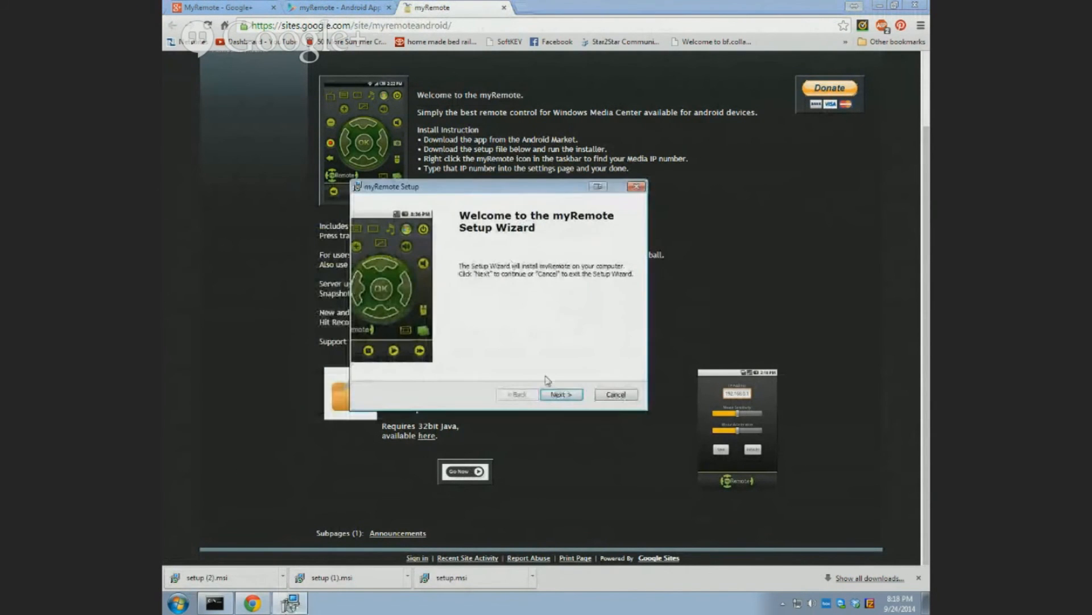
click(559, 394)
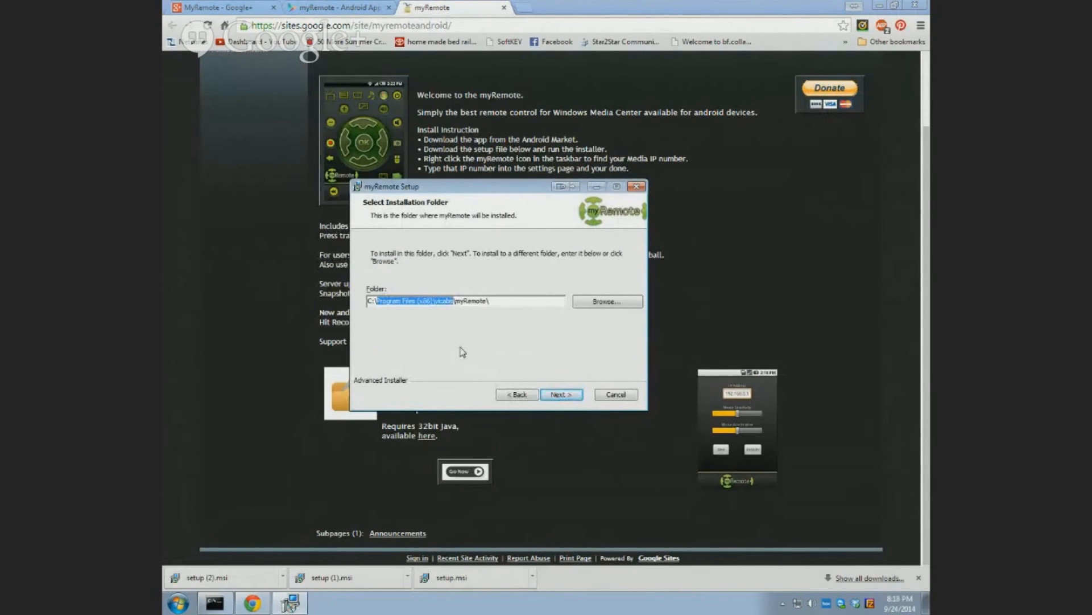
text(D:\myRemote\)
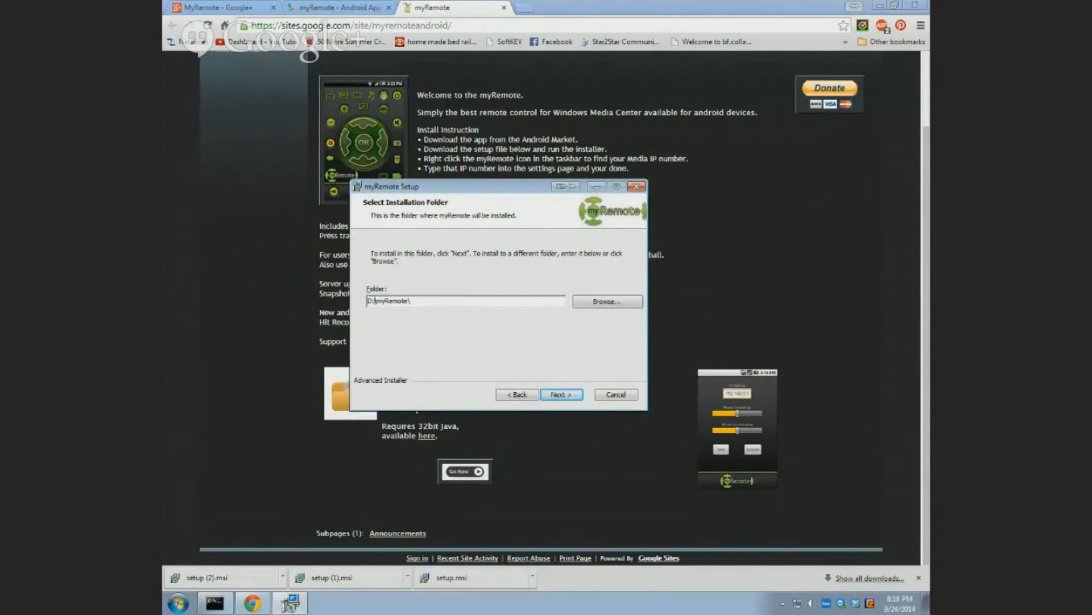
mouse_move(468, 348)
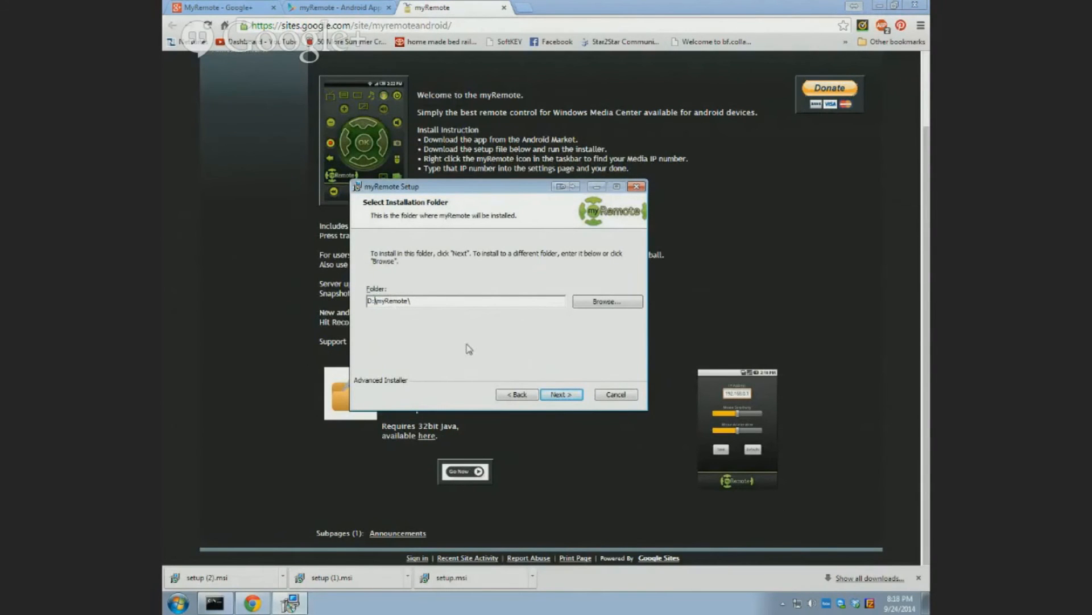
click(561, 395)
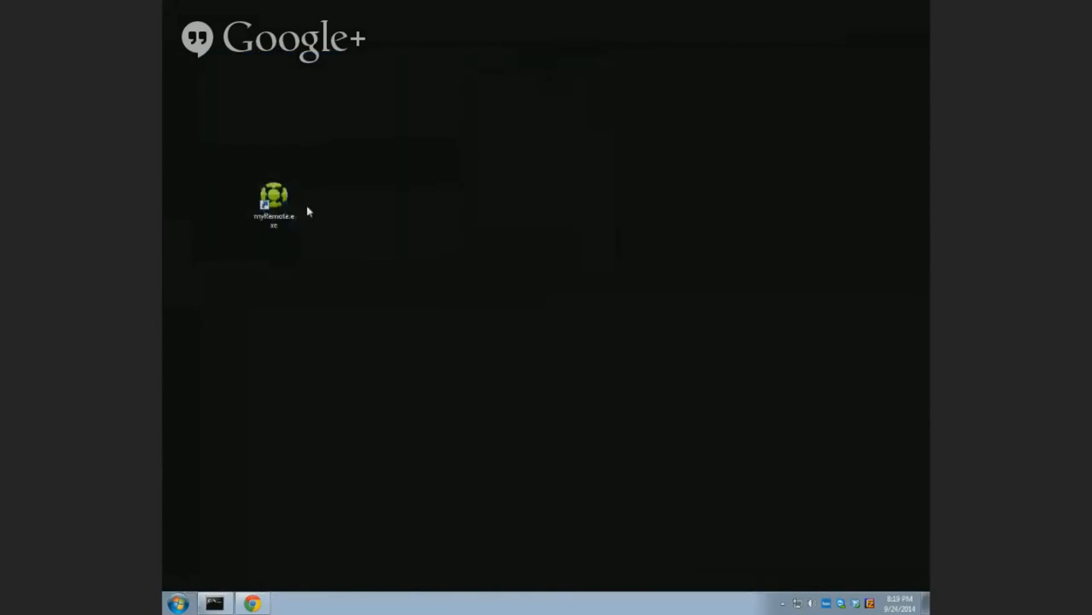
- Launch myRemote.exe from its desktop shortcut so the server runs in the tray
double_click(274, 202)
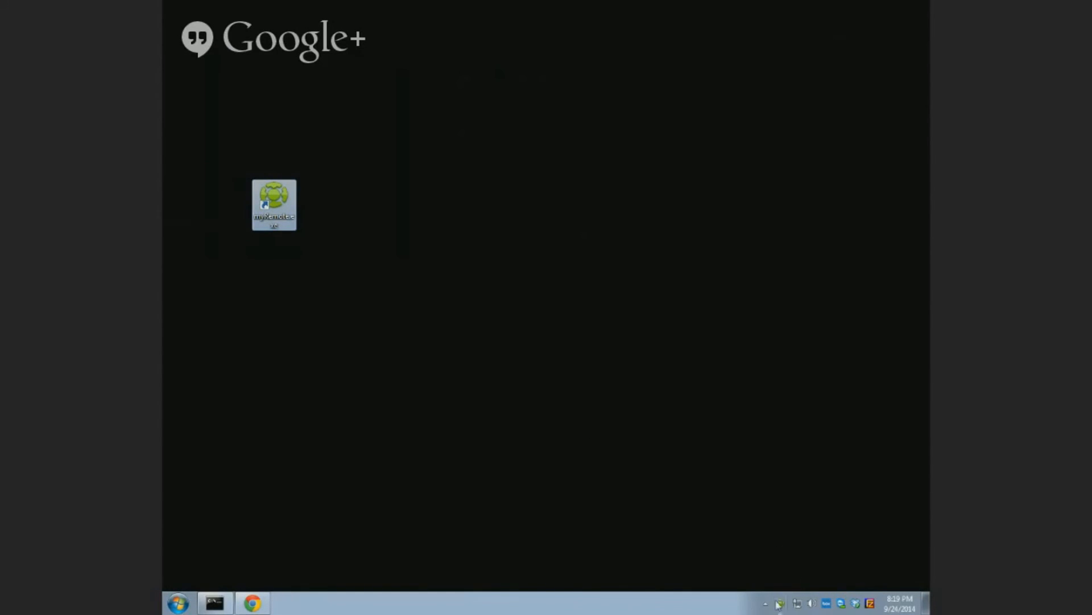
mouse_move(780, 603)
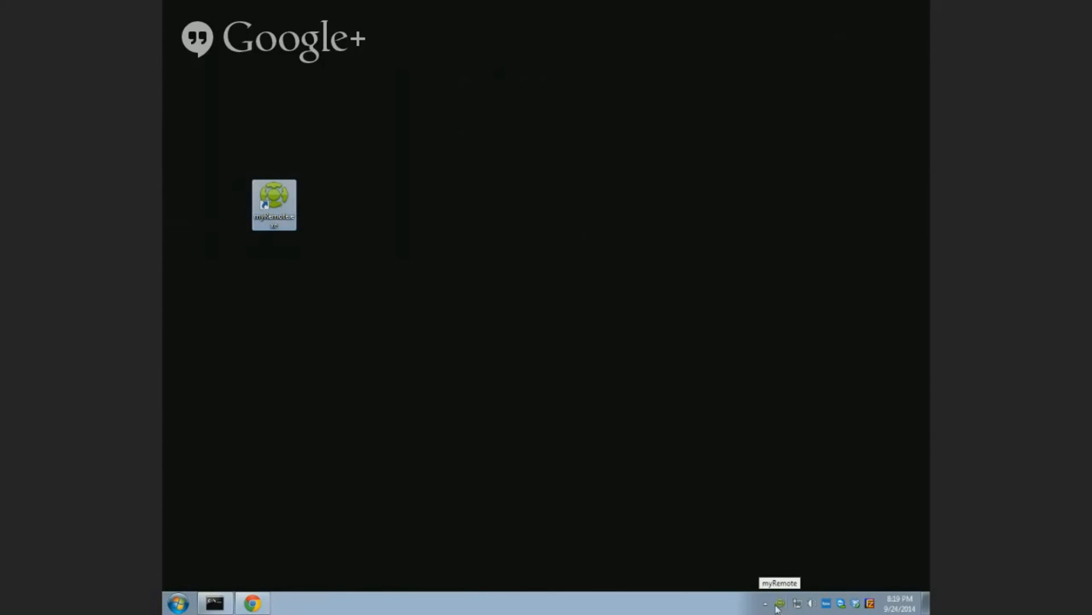
mouse_move(780, 605)
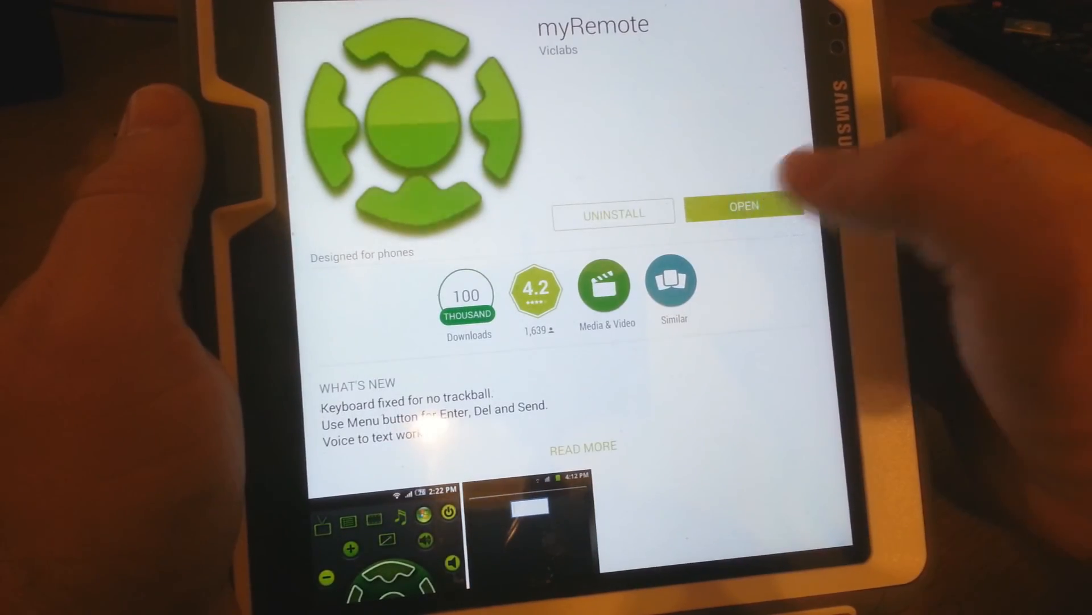
- Launch myRemote on the tablet and bring up Media Center's Movies menu on the TV
click(743, 206)
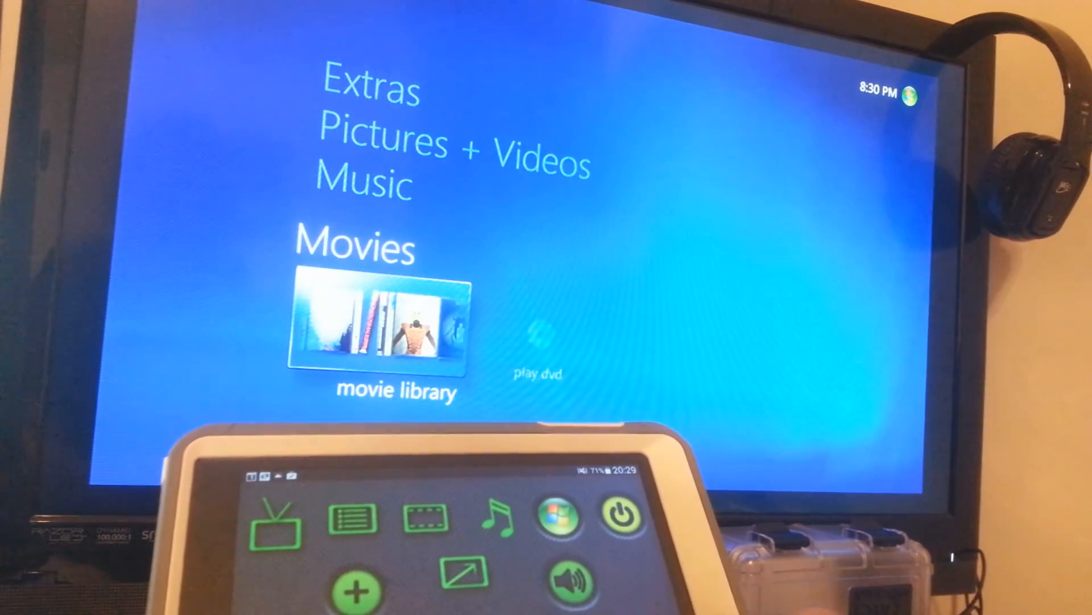
- Enter the movie library and swipe through its 238 titles toward Zombie Wars
click(382, 327)
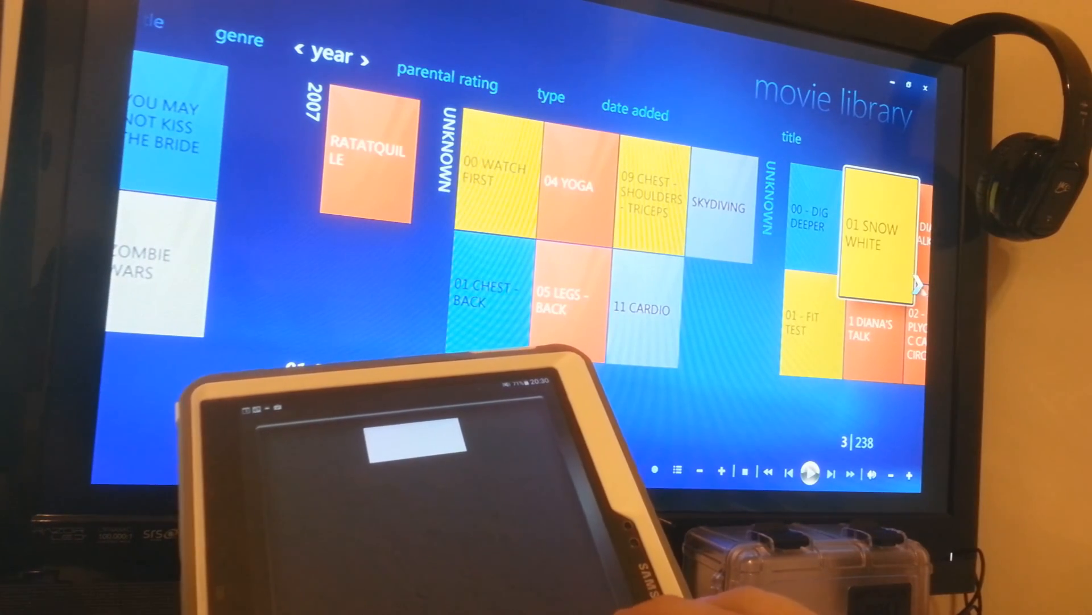
scroll(right, 3)
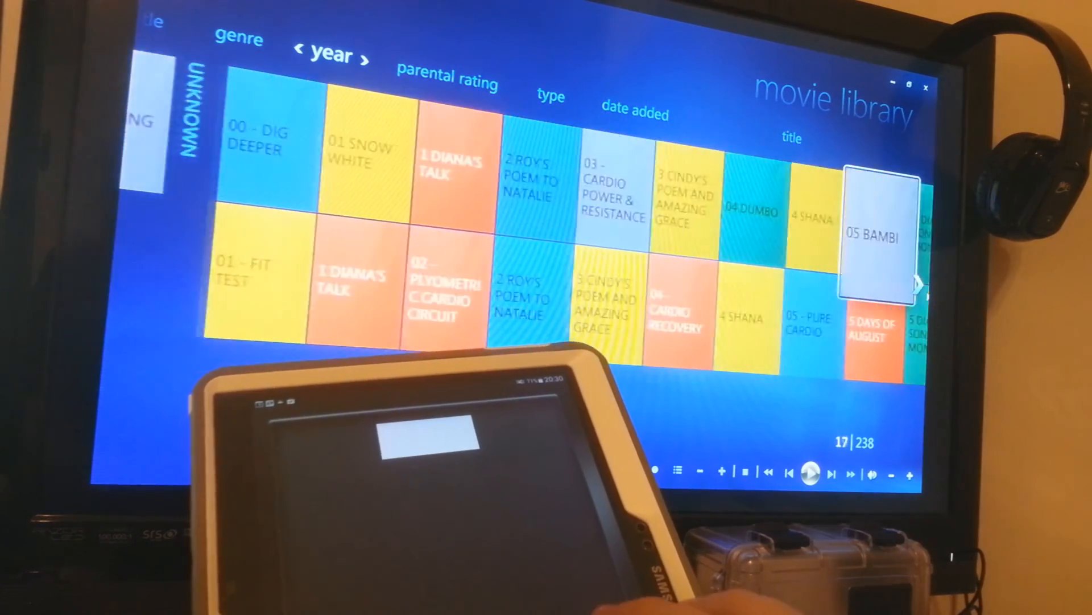
scroll(right, 3)
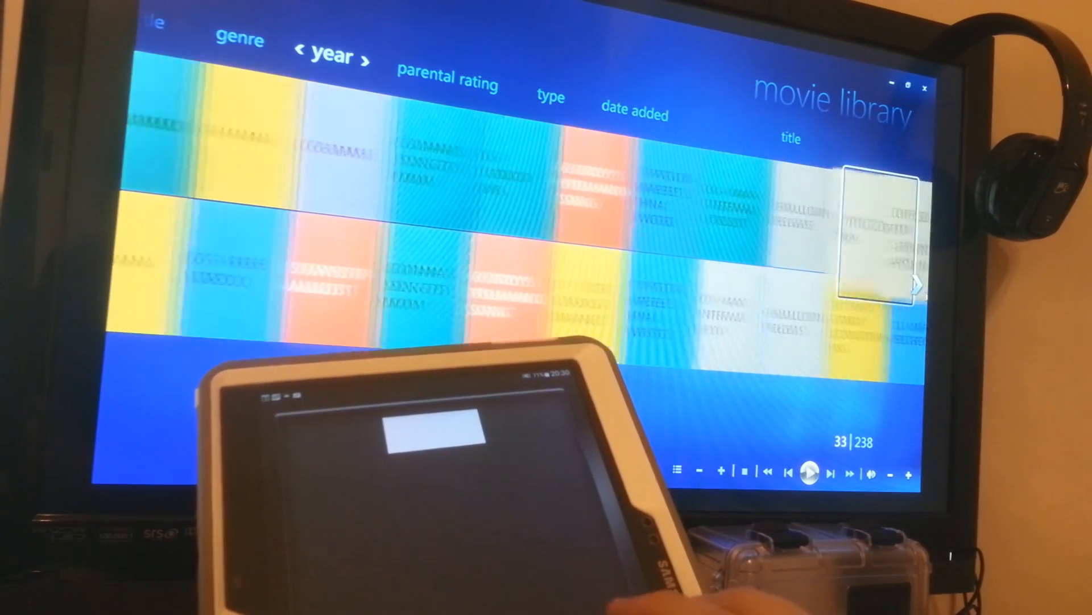
click(915, 284)
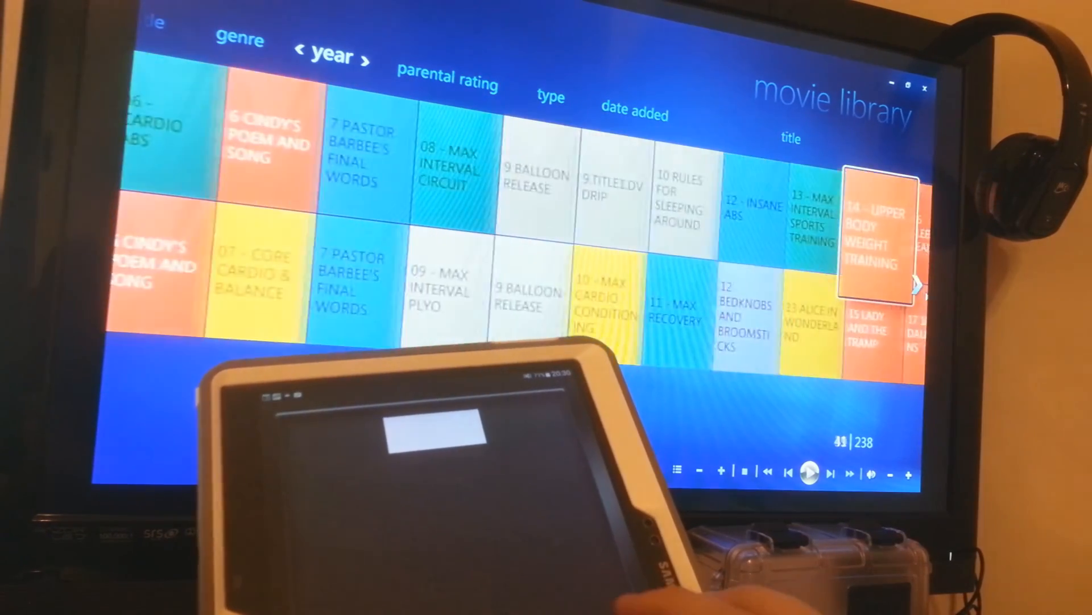
scroll(right, 3)
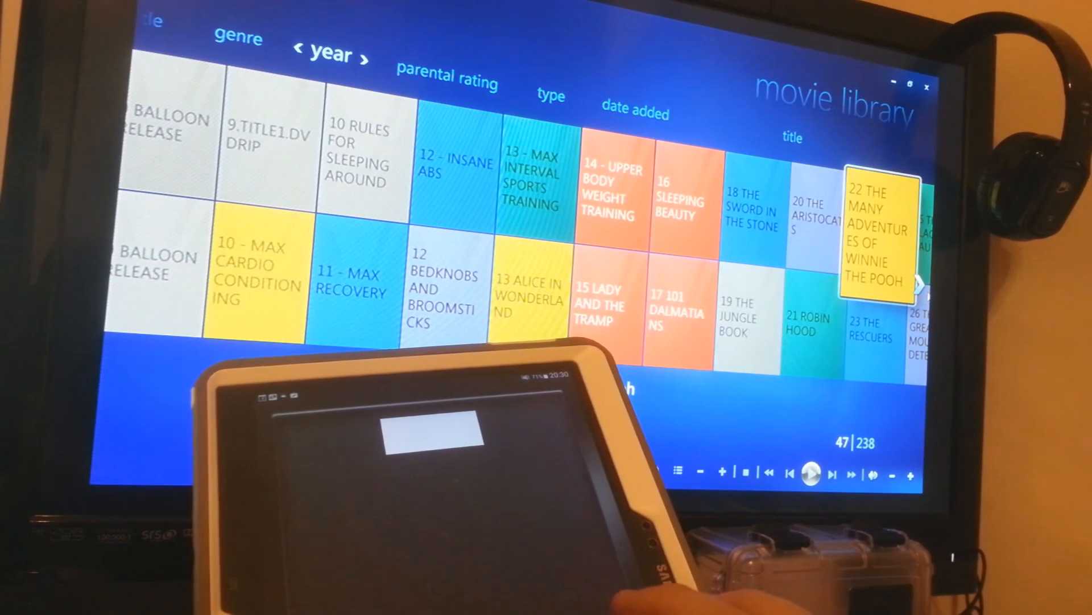
click(612, 195)
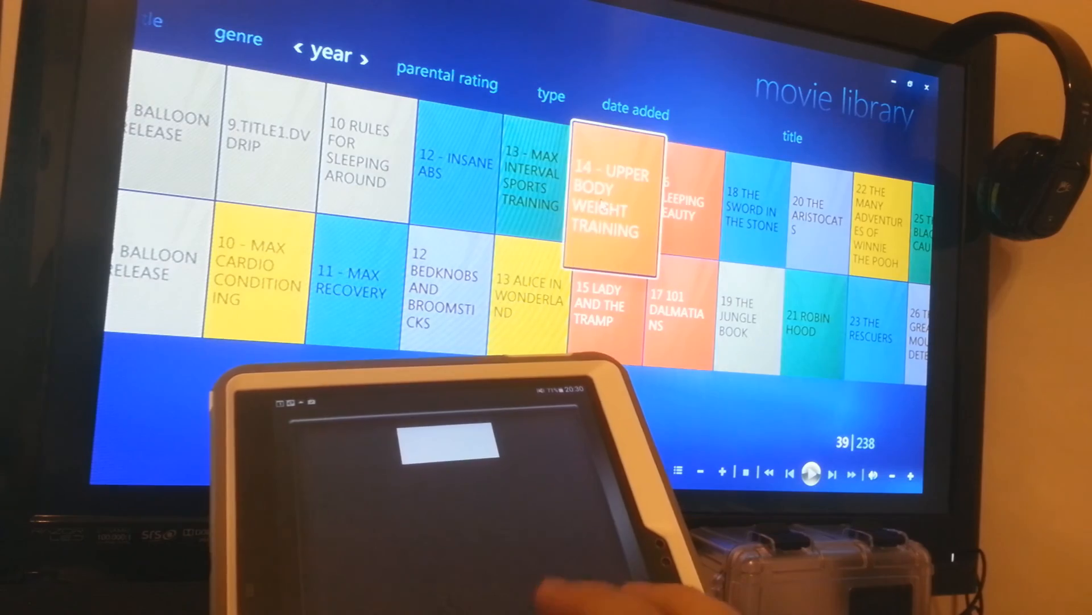
click(609, 202)
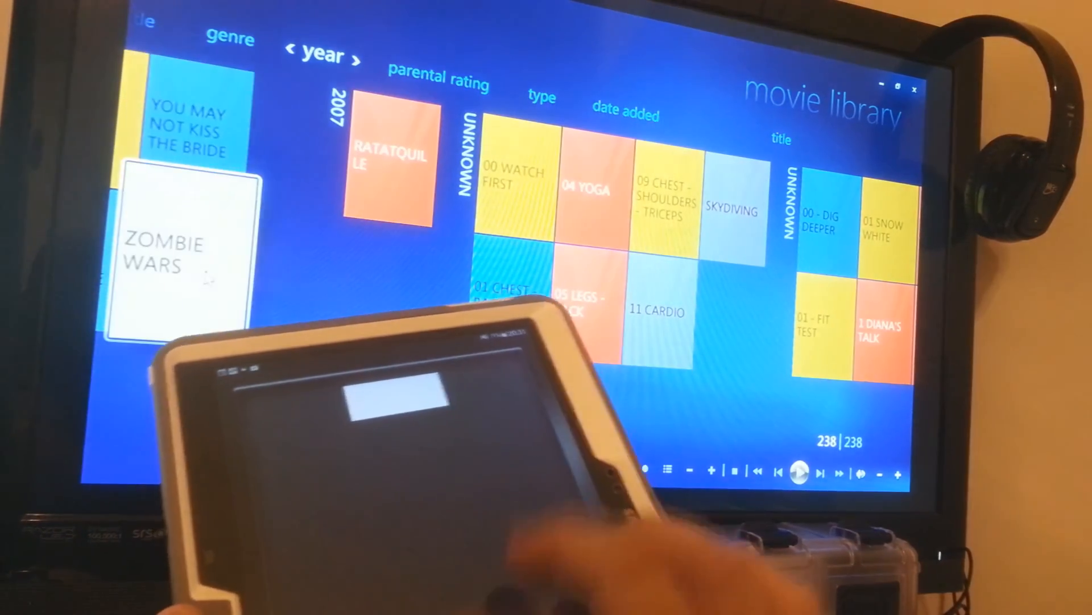
- Show Zombie Wars' synopsis and start playing it
click(181, 258)
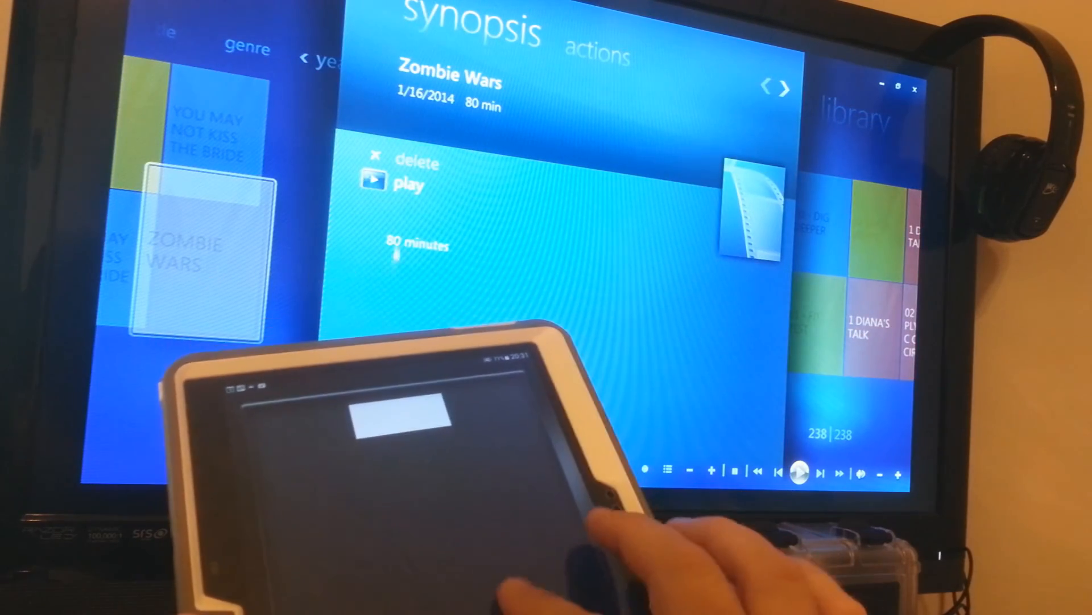
click(408, 183)
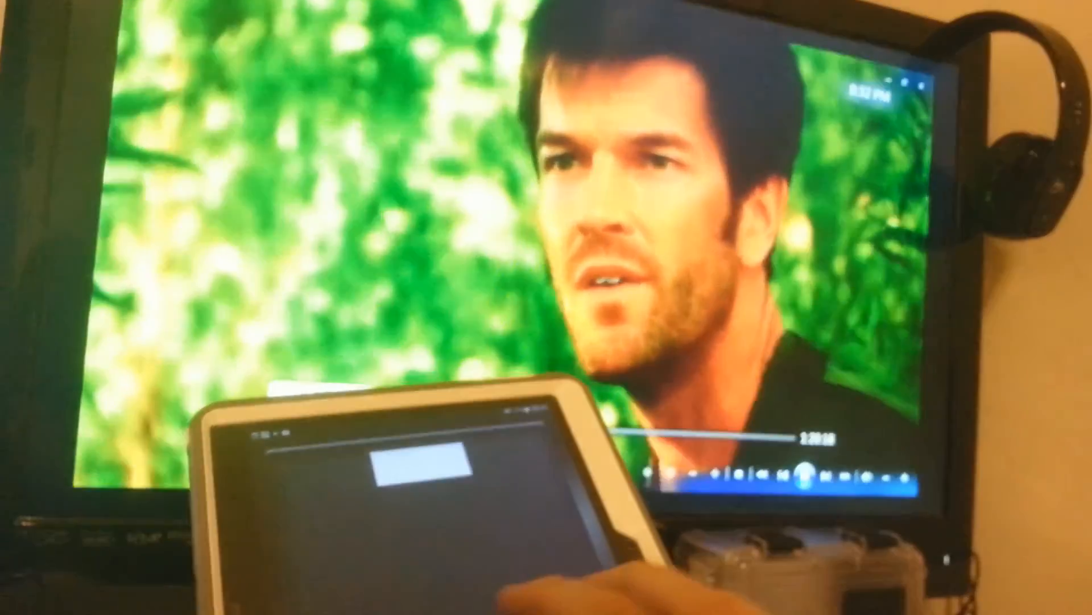